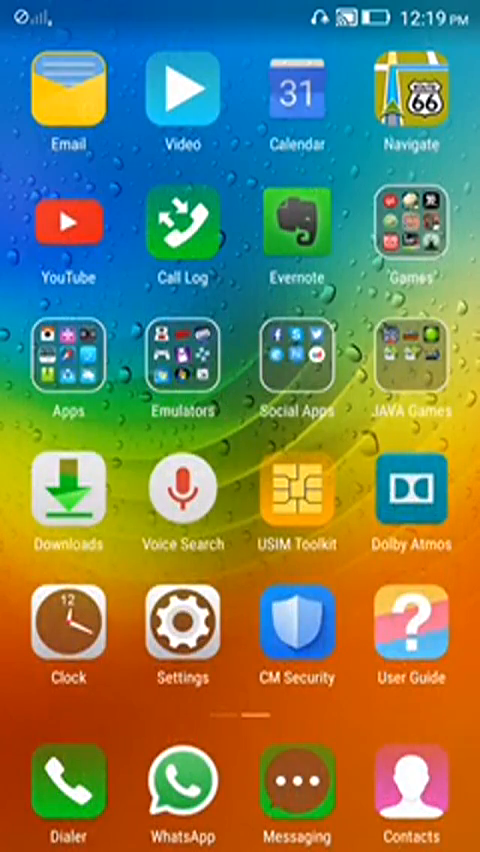
Step: Launch My Boy! from the Emulators folder and browse the Load game ROM list
{"action": "left_click", "coordinate": [184, 370]}
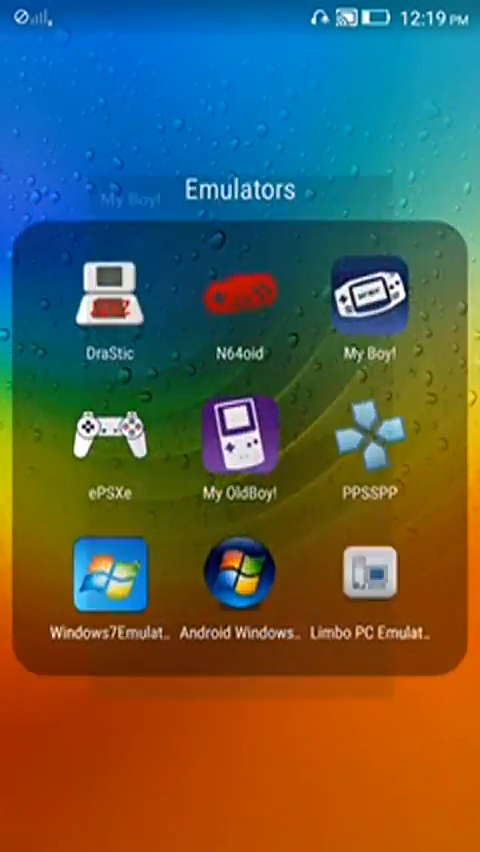
{"action": "left_click", "coordinate": [374, 302]}
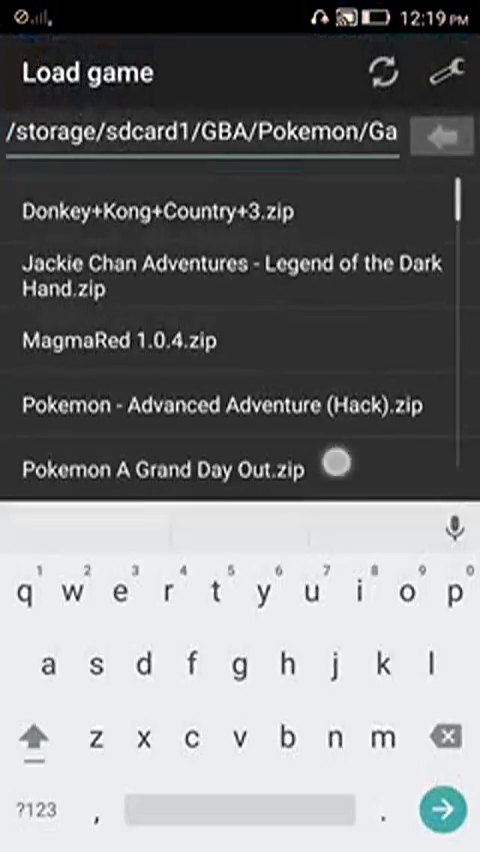
{"action": "scroll", "scroll_direction": "down", "scroll_amount": 3}
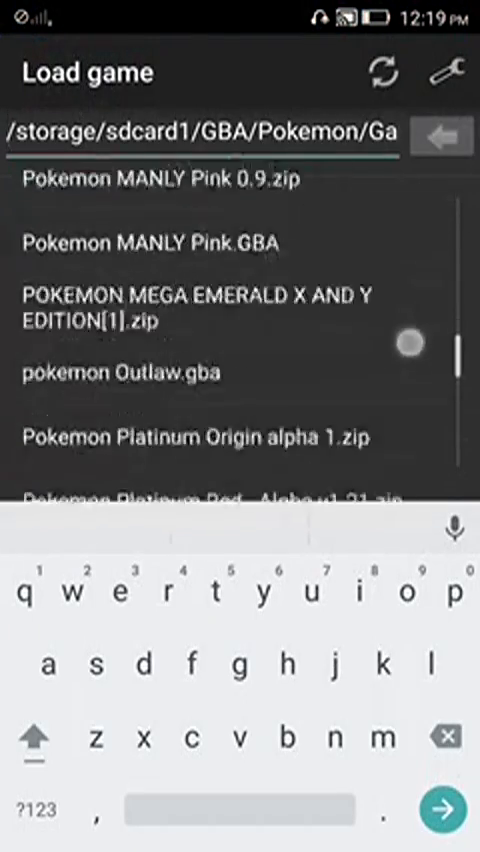
Step: Scroll the Load game list to the Pokemon ROM and continue the Dewford Town save
{"action": "scroll", "scroll_direction": "down", "scroll_amount": 3}
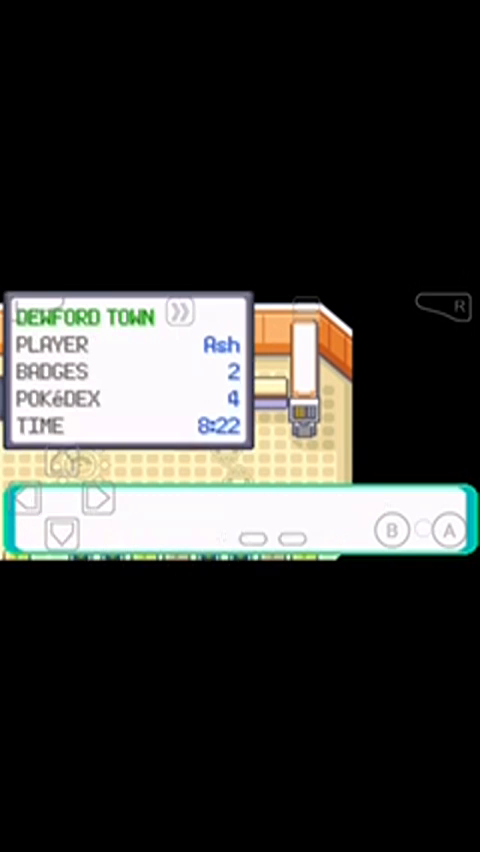
Step: Advance through the link attendant's welcome dialogue and accept the trading instructions
{"action": "left_click", "coordinate": [448, 532]}
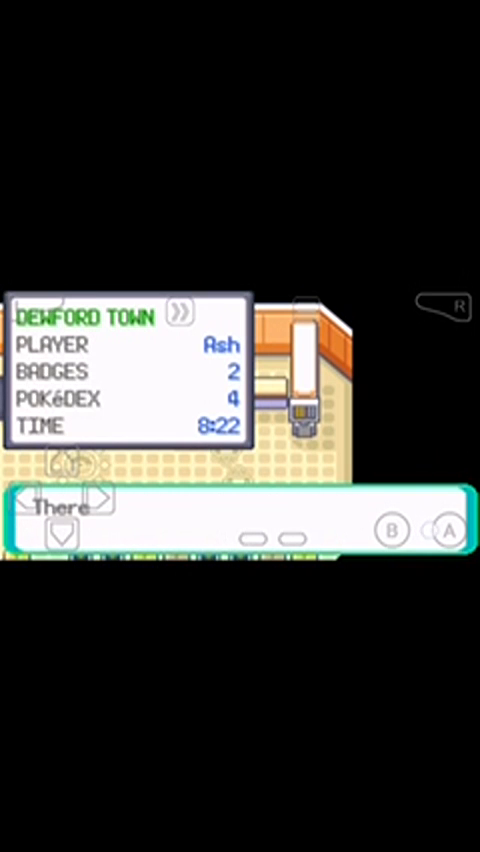
{"action": "left_click", "coordinate": [448, 530]}
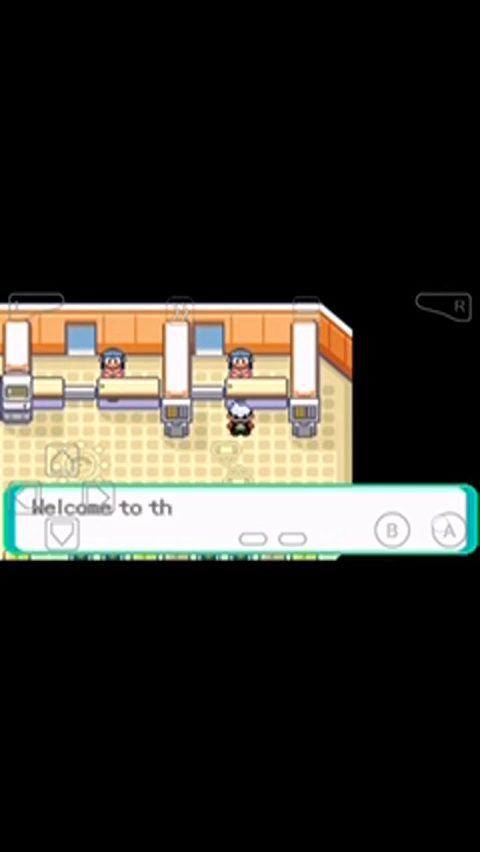
{"action": "left_click", "coordinate": [448, 532]}
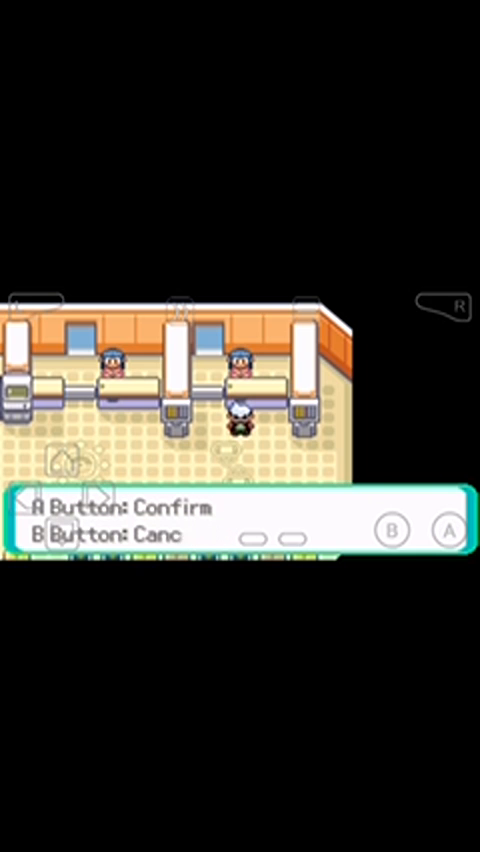
{"action": "left_click", "coordinate": [444, 530]}
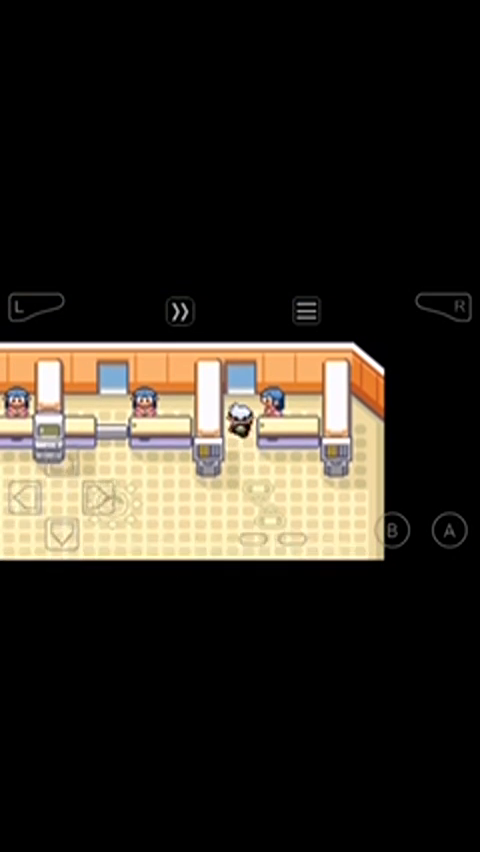
Step: Use the emulator's linked-game option to enter the trade room with both Ash parties shown
{"action": "left_click", "coordinate": [300, 312]}
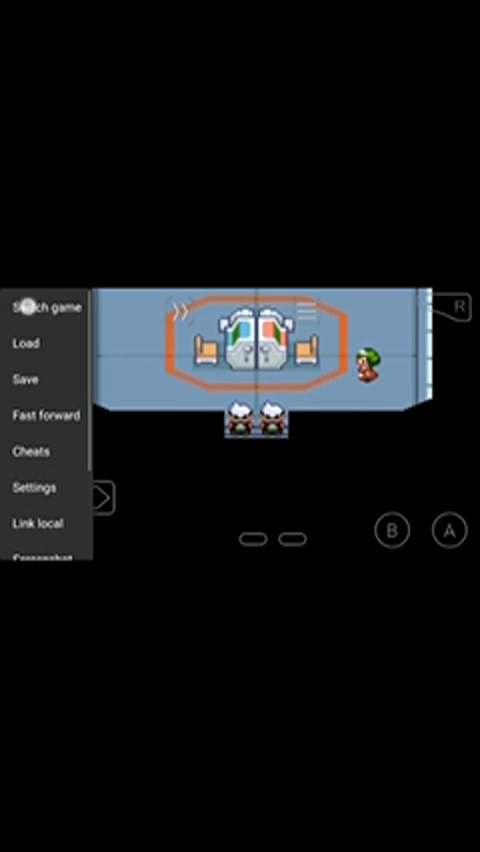
{"action": "left_click", "coordinate": [44, 306]}
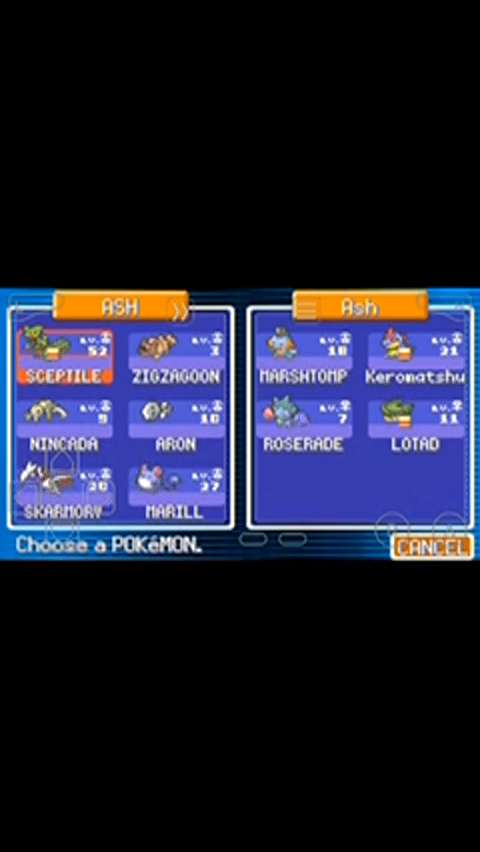
Step: Offer Zigzagoon for Marshtomp, complete the swap and cancel out of the trade screen
{"action": "left_click", "coordinate": [176, 438]}
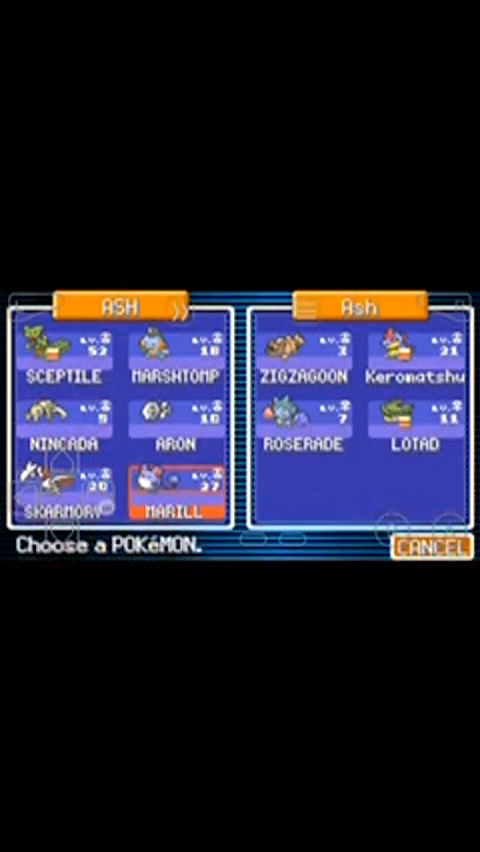
{"action": "left_click", "coordinate": [432, 548]}
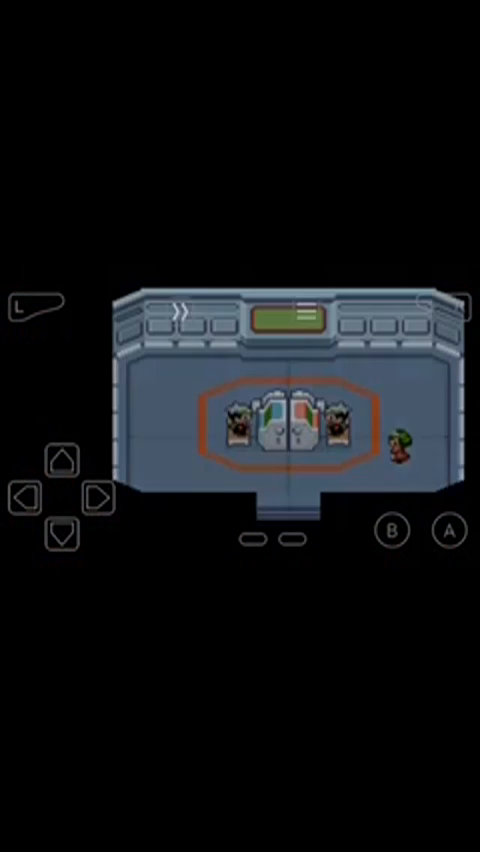
Step: Leave the trade room and show the party list with the traded Marshtomp
{"action": "left_click", "coordinate": [448, 532]}
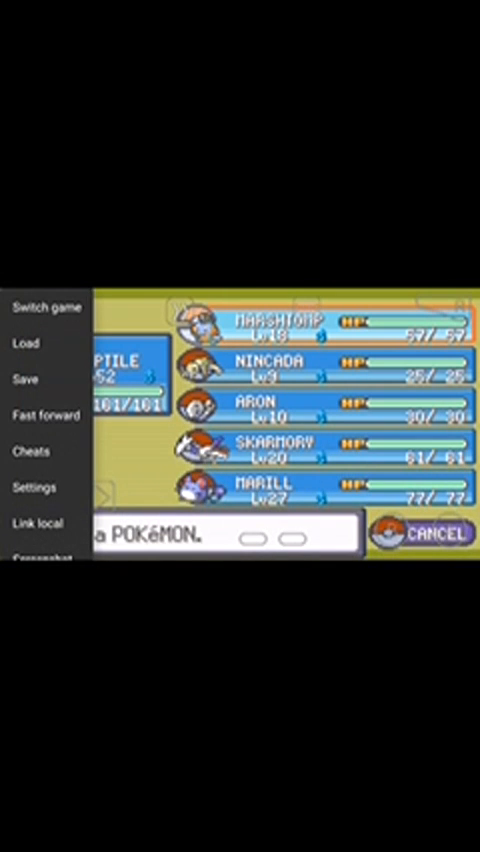
Step: Load the autosave and show the other party: Marshtomp, Keromatshu, Roserade and Lotad
{"action": "left_click", "coordinate": [44, 306]}
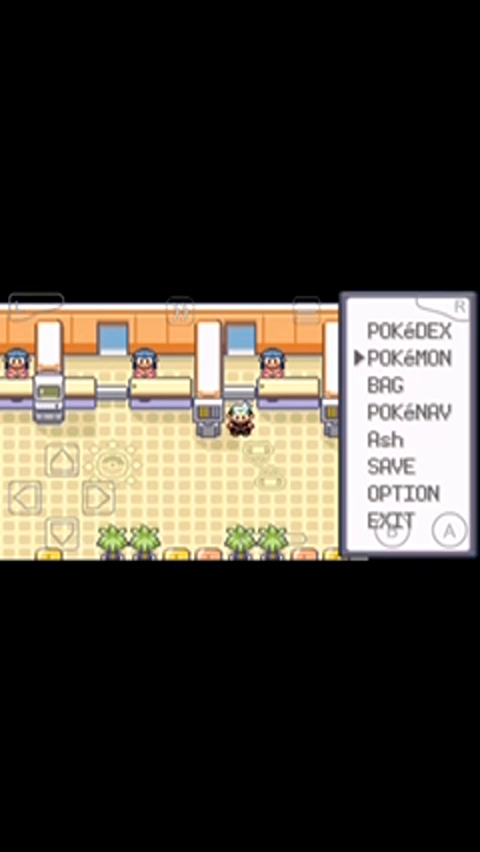
{"action": "left_click", "coordinate": [404, 358]}
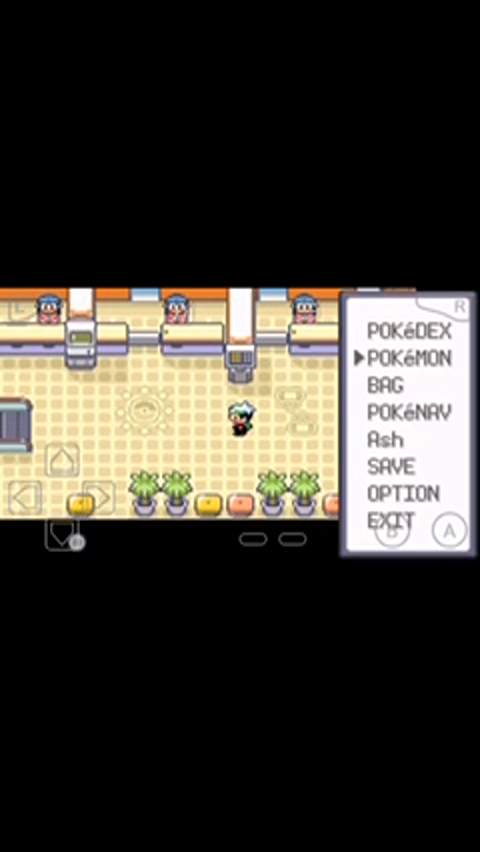
{"action": "left_click", "coordinate": [400, 360]}
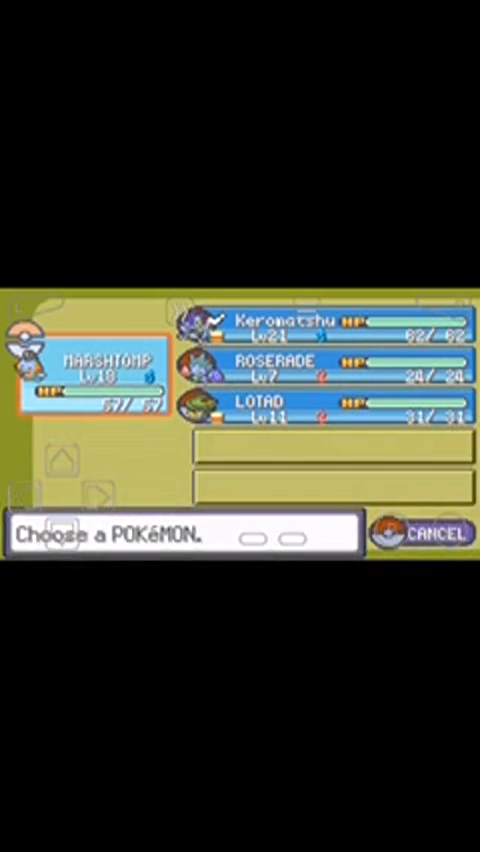